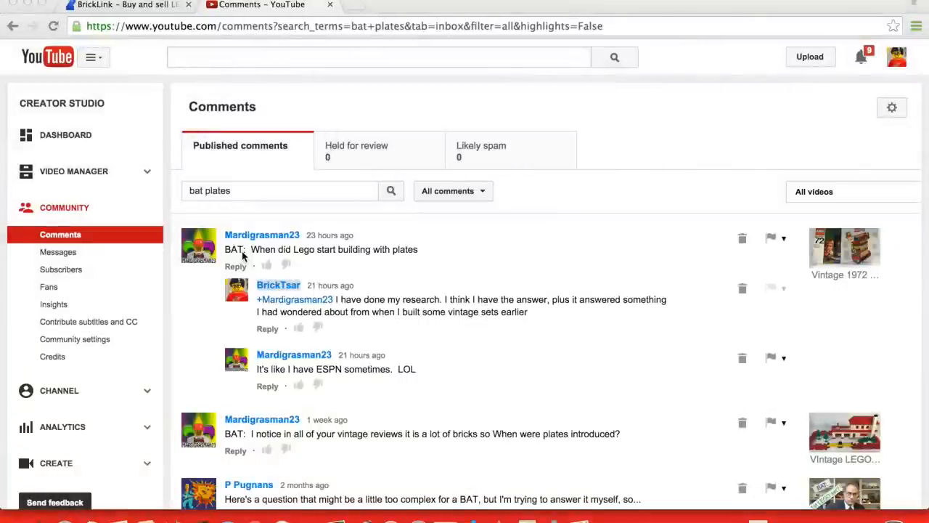
pyautogui.moveTo(406, 258)
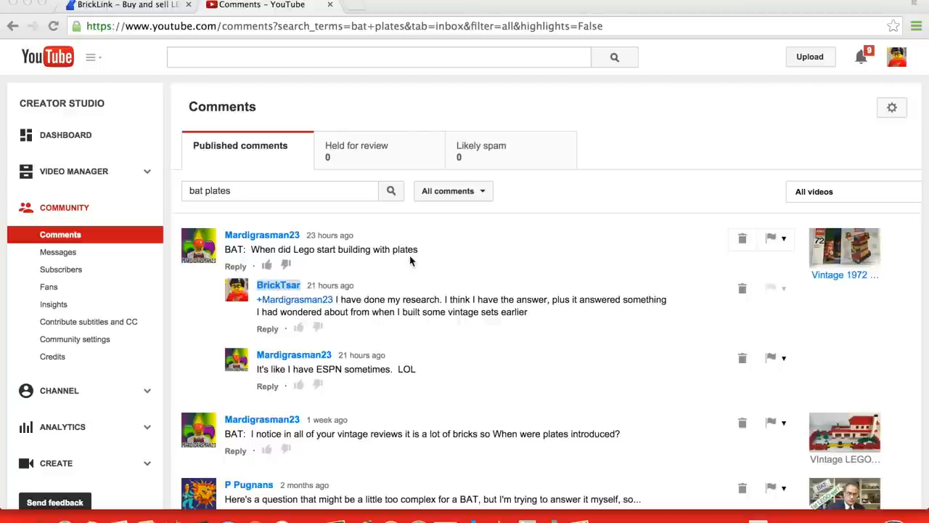
pyautogui.moveTo(151, 139)
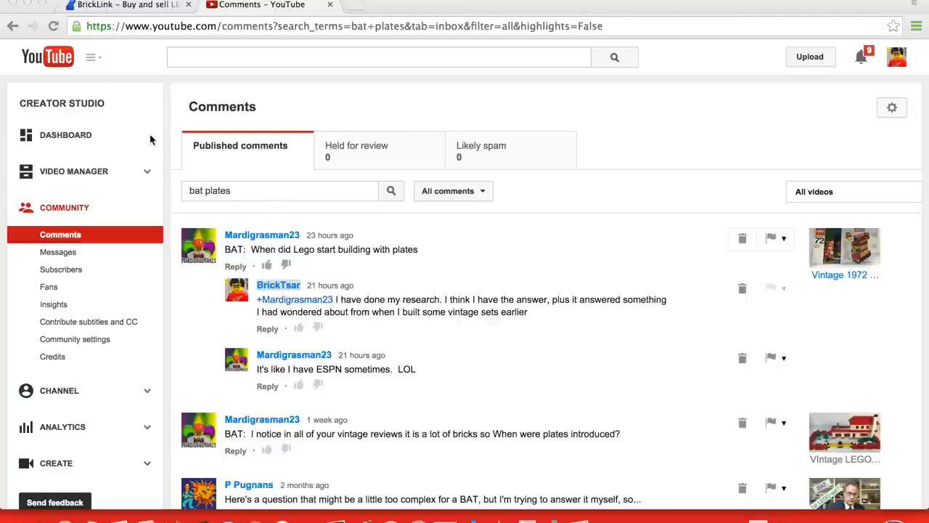
# Switch from YouTube Creator Studio to the BrickLink site
pyautogui.click(131, 6)
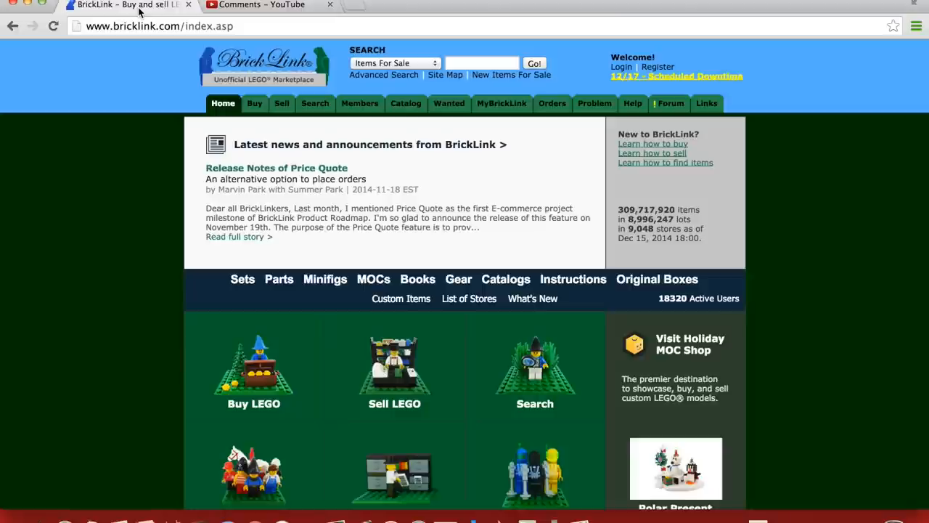
# Search BrickLink's Catalog Items for 'plates', returning 303 results
pyautogui.click(395, 63)
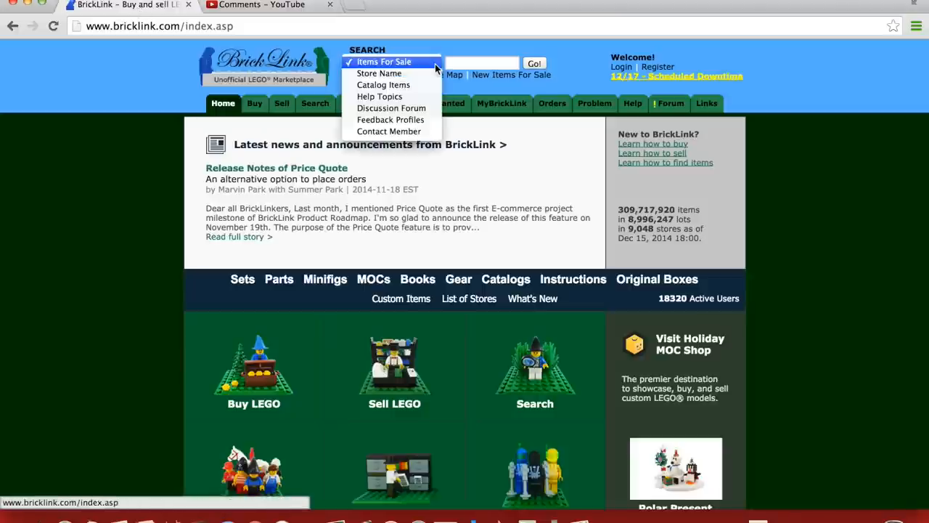
pyautogui.click(383, 84)
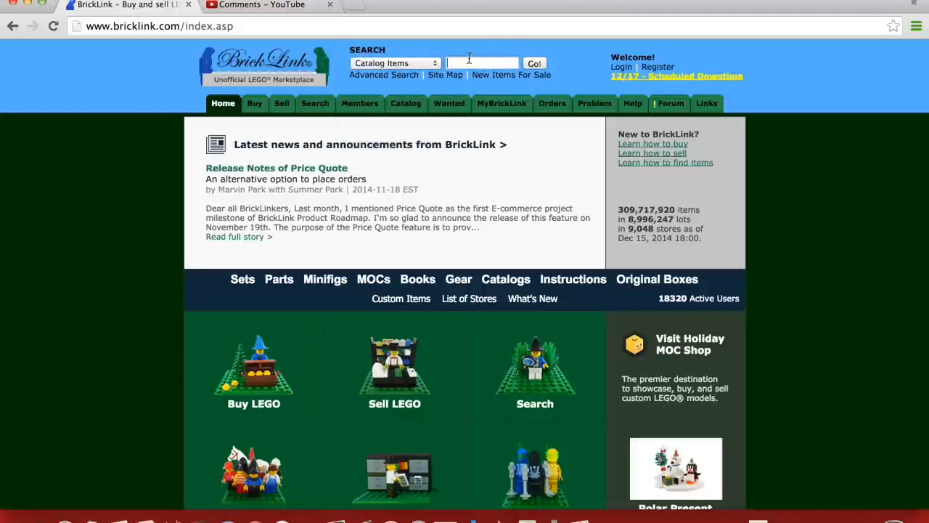
pyautogui.write('plates')
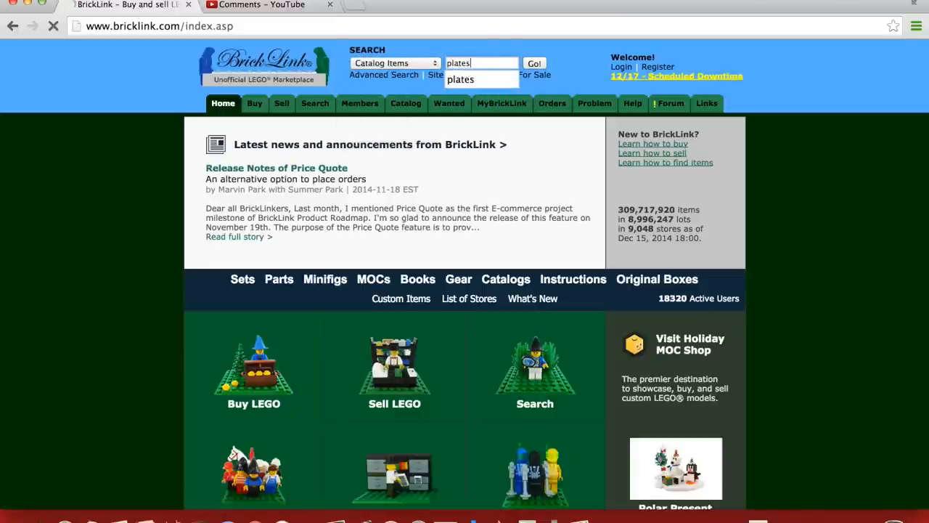
pyautogui.click(534, 64)
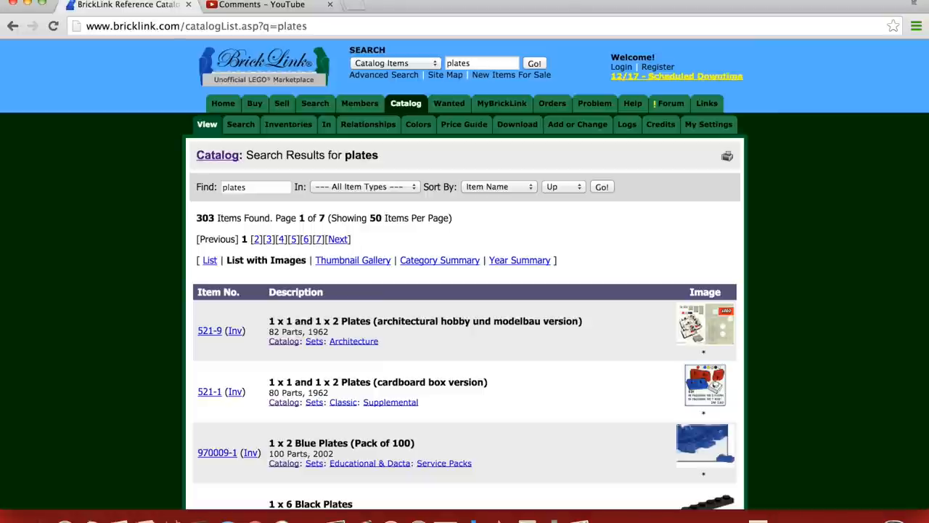
# Browse page 1 of the plate results and continue onto page 2 of 7
pyautogui.scroll(-3)
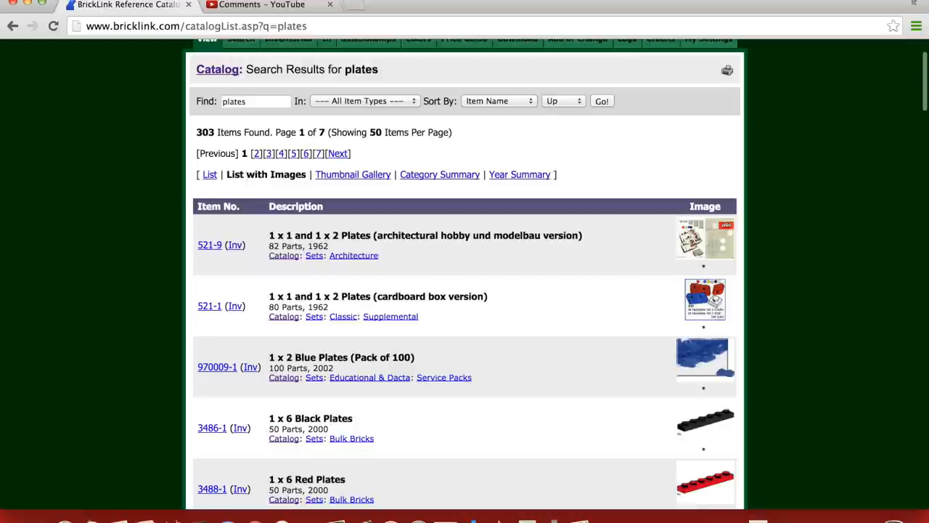
pyautogui.scroll(-3)
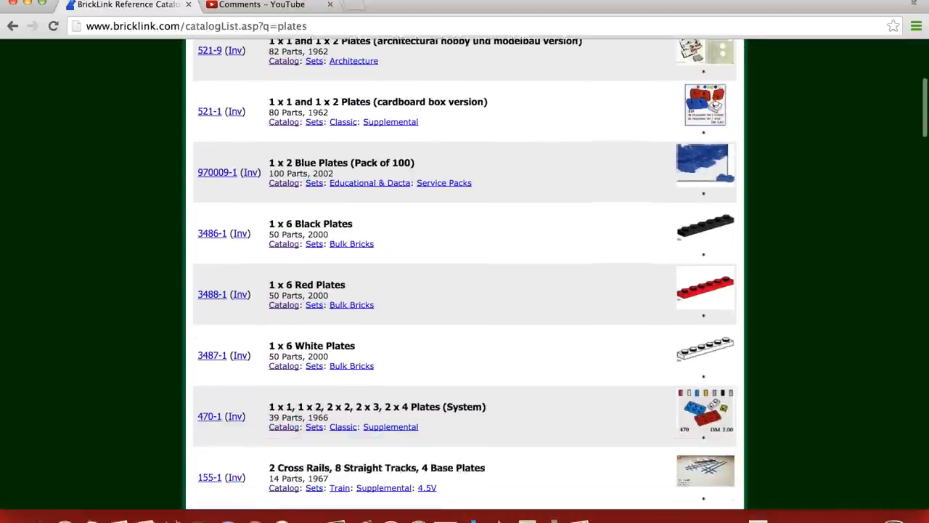
pyautogui.scroll(-3)
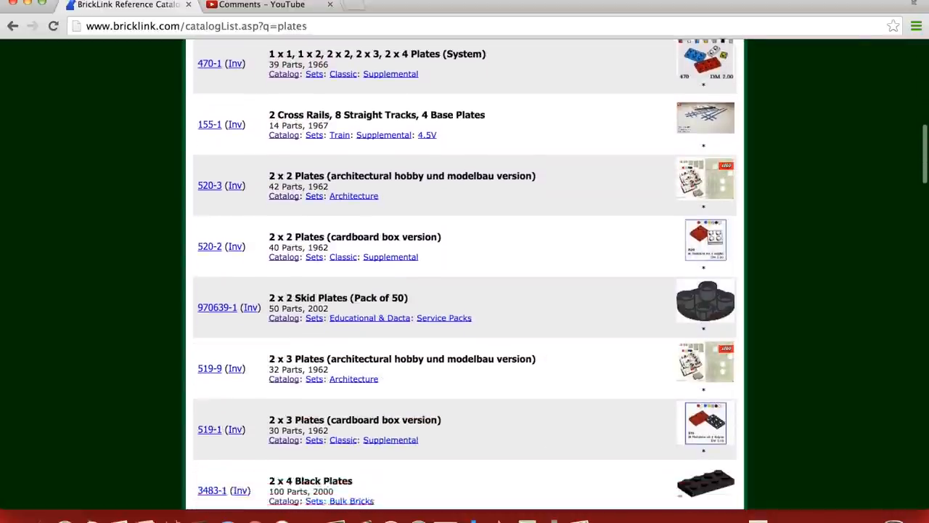
pyautogui.scroll(-3)
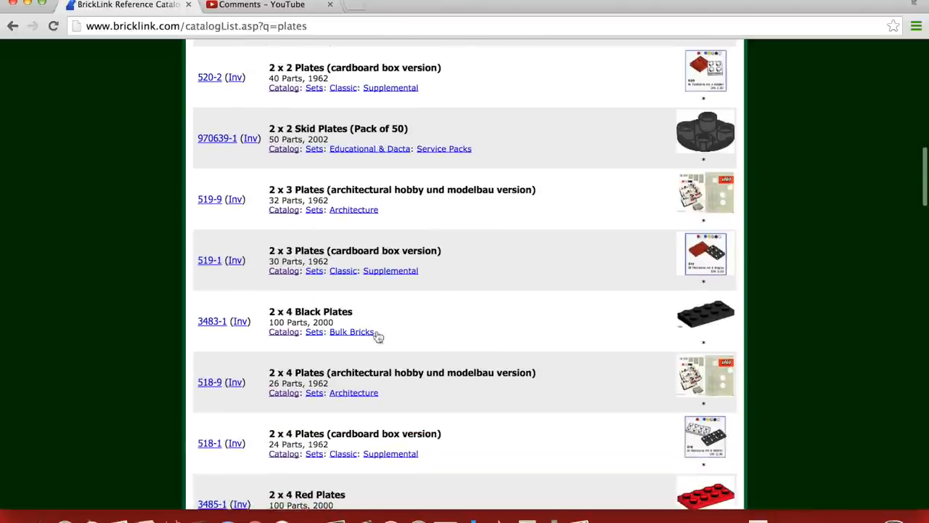
pyautogui.scroll(-3)
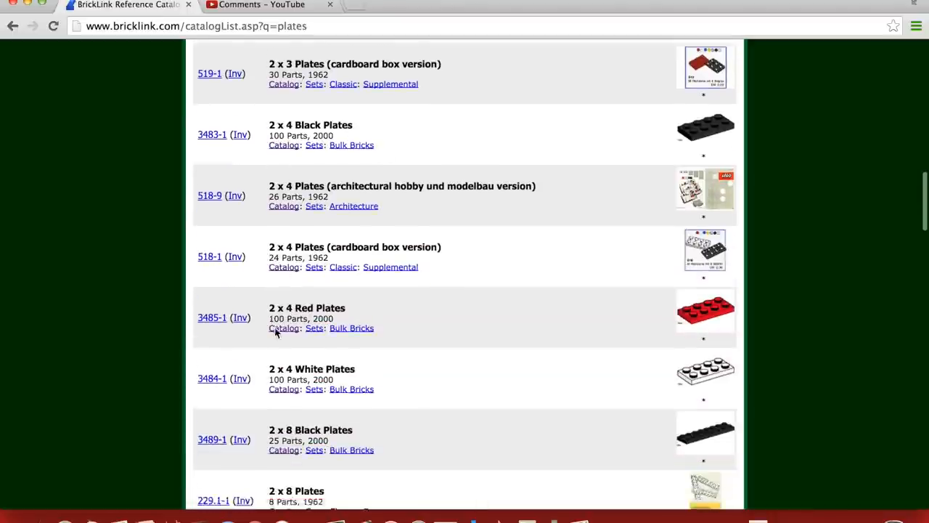
pyautogui.scroll(-3)
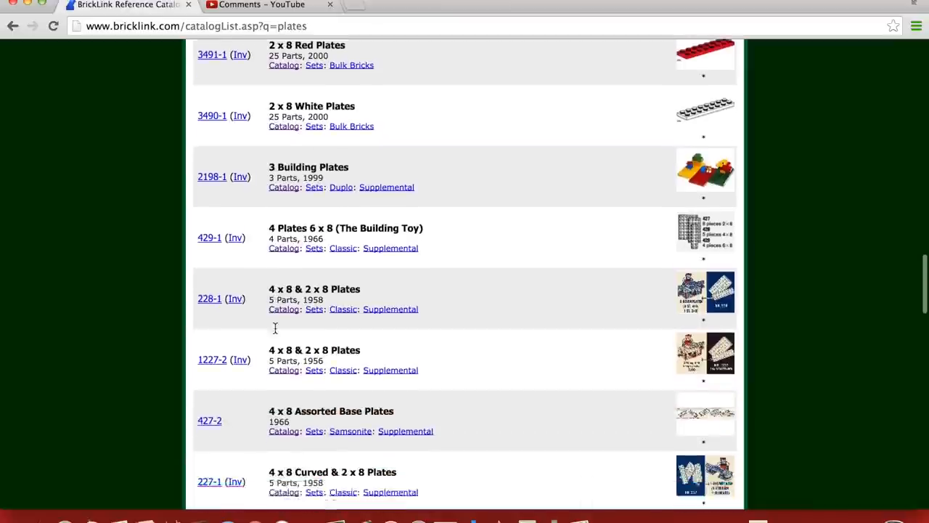
pyautogui.scroll(-3)
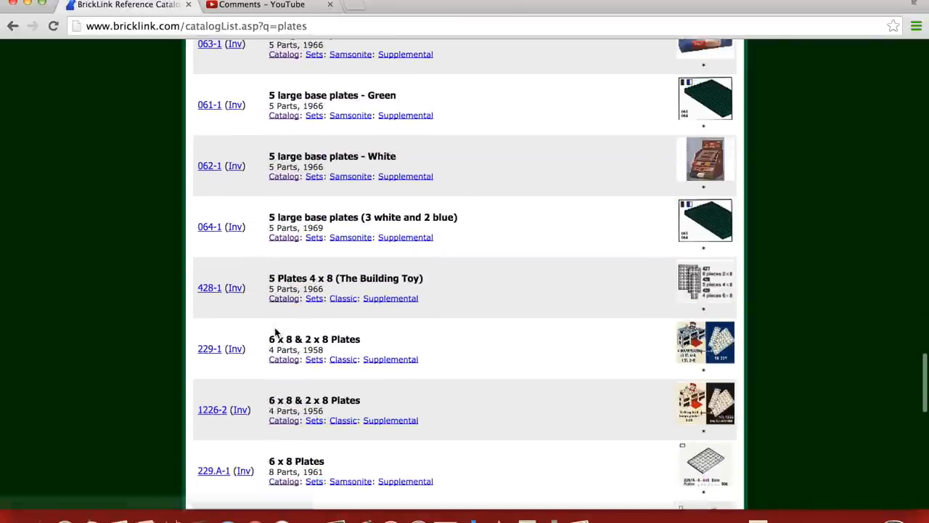
pyautogui.scroll(-3)
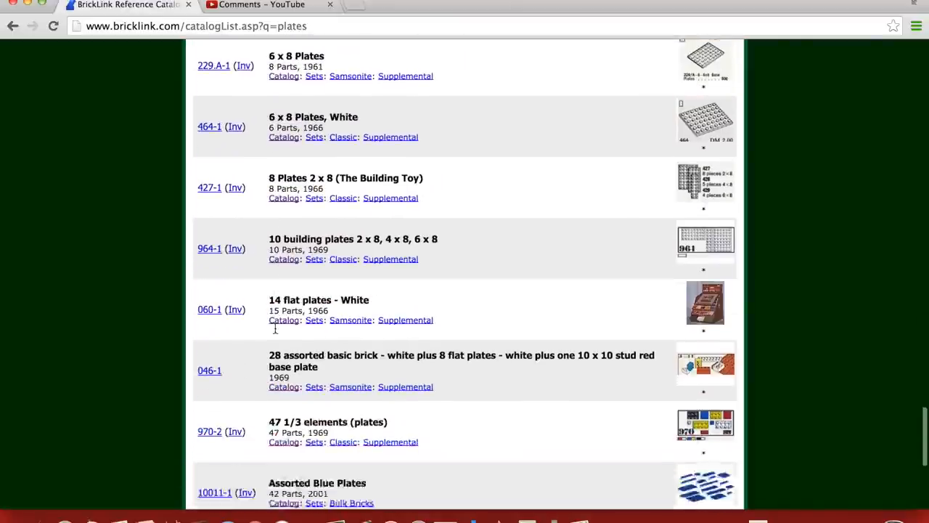
pyautogui.scroll(-3)
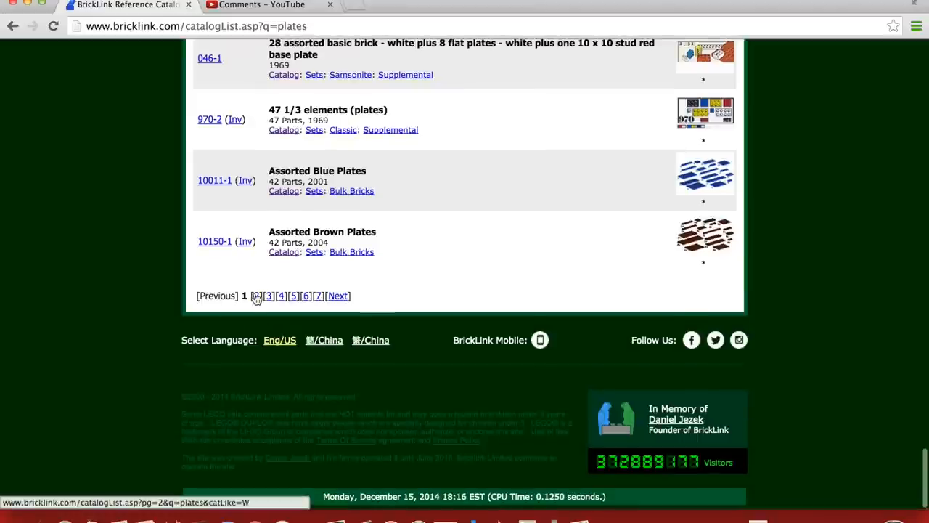
pyautogui.click(256, 297)
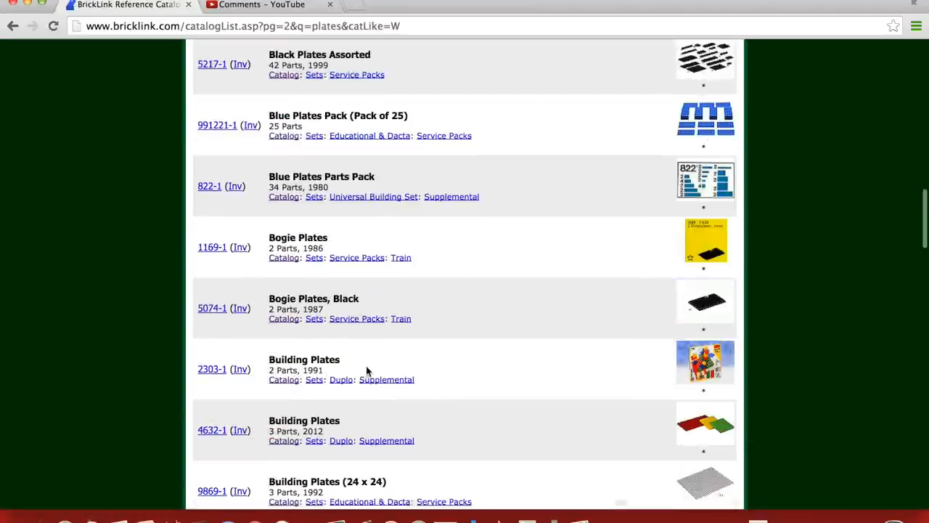
pyautogui.scroll(-3)
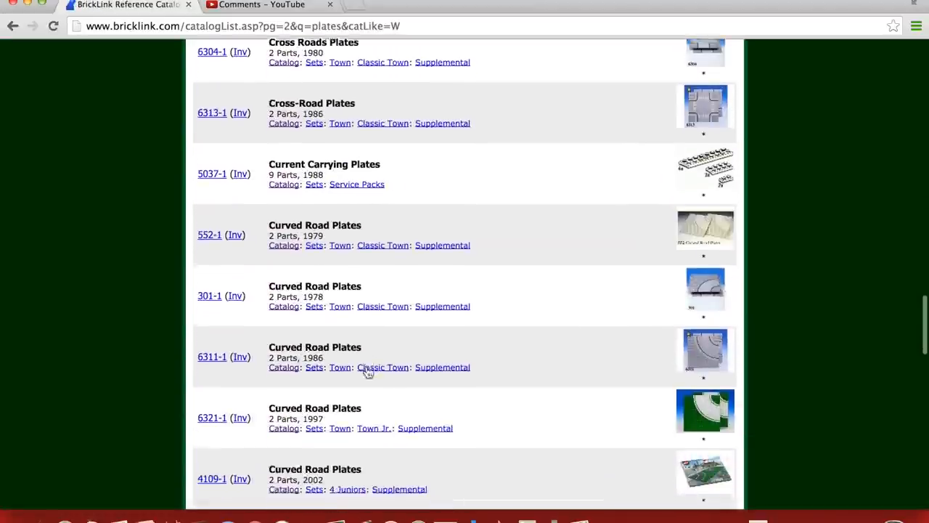
pyautogui.scroll(-3)
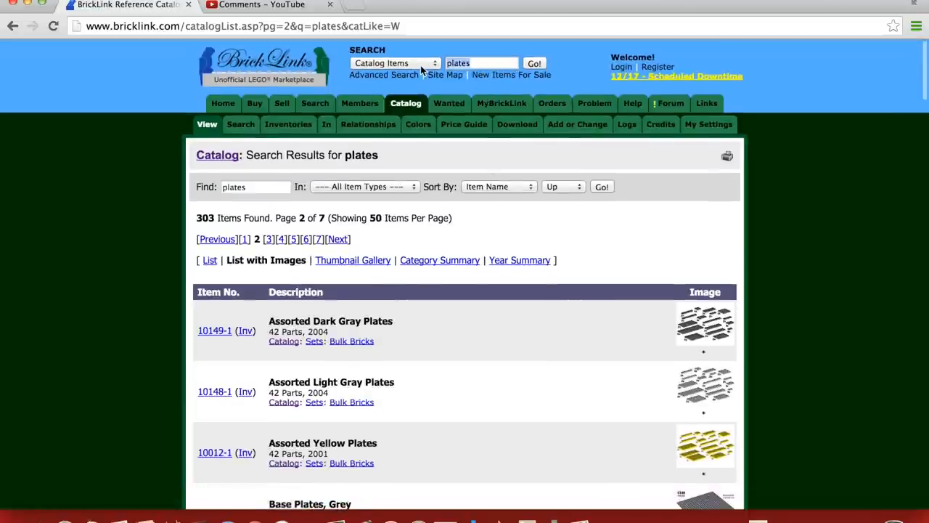
# Look up catalog item 3020, the Plate 2 x 4, then list the Parts: Plate category (59 parts)
pyautogui.write('3')
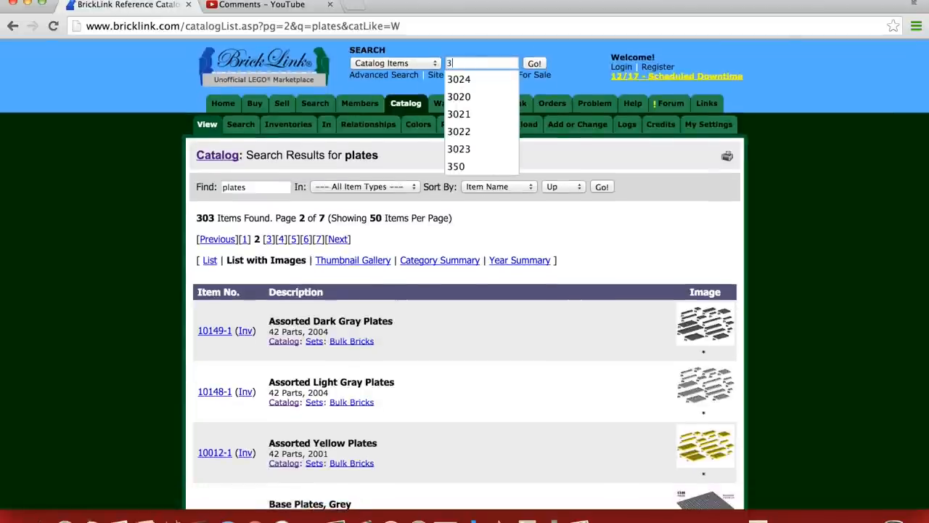
pyautogui.click(458, 96)
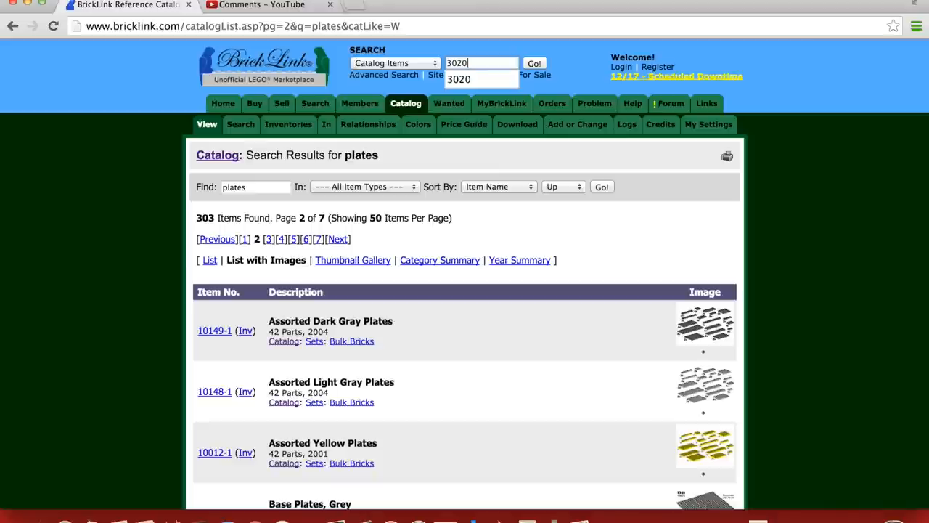
pyautogui.click(534, 64)
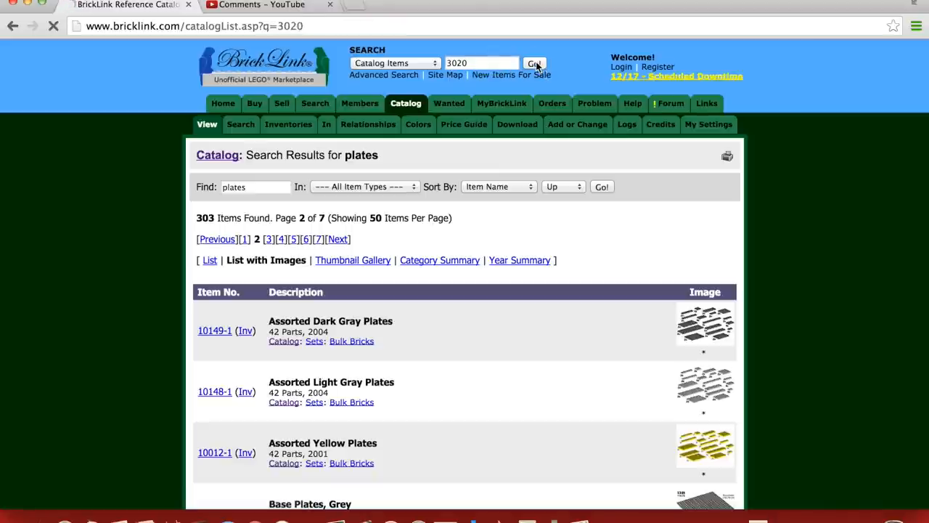
pyautogui.click(534, 63)
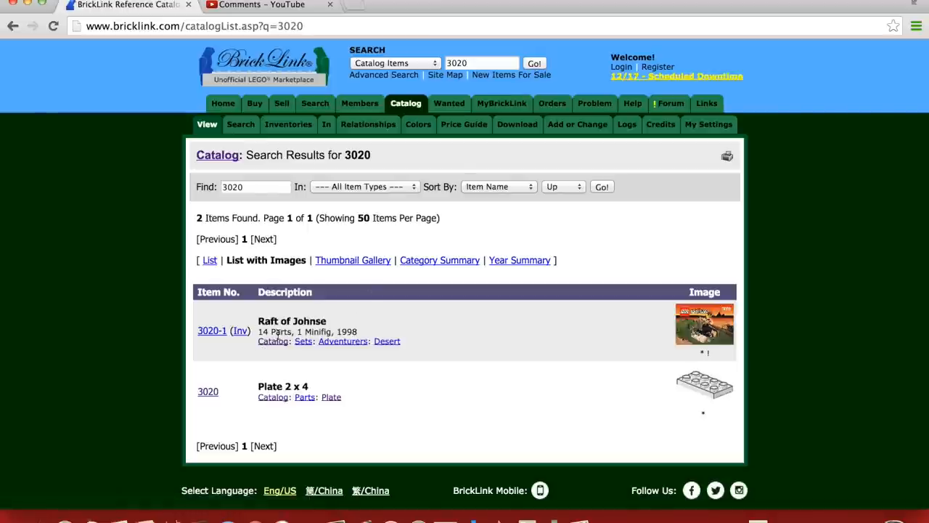
pyautogui.moveTo(342, 341)
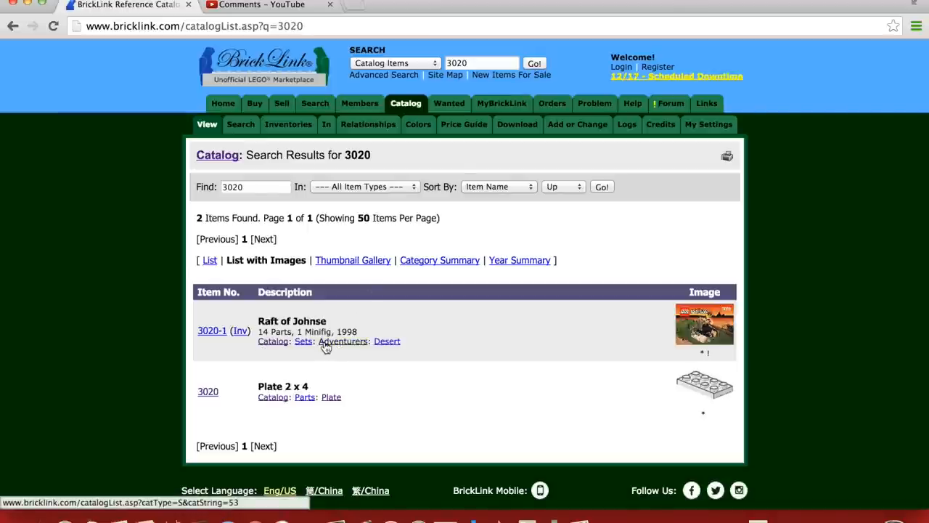
pyautogui.moveTo(209, 392)
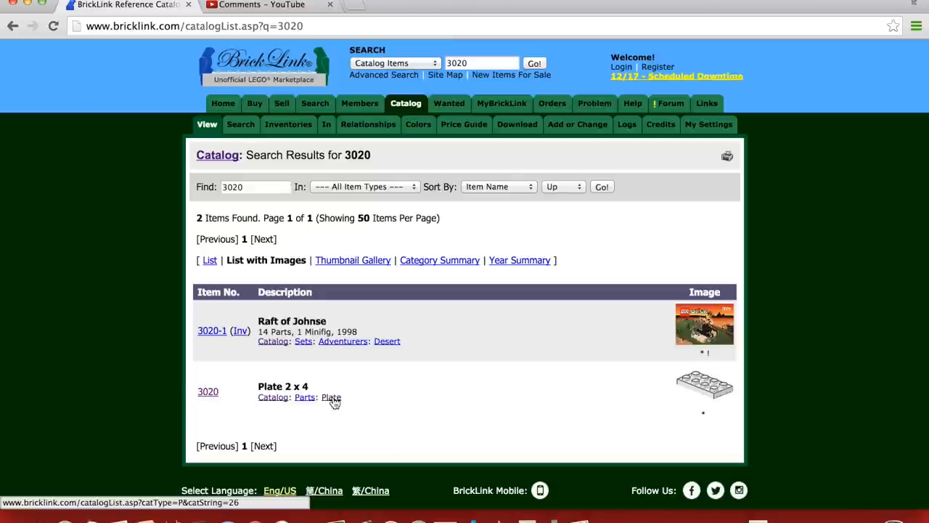
pyautogui.click(331, 398)
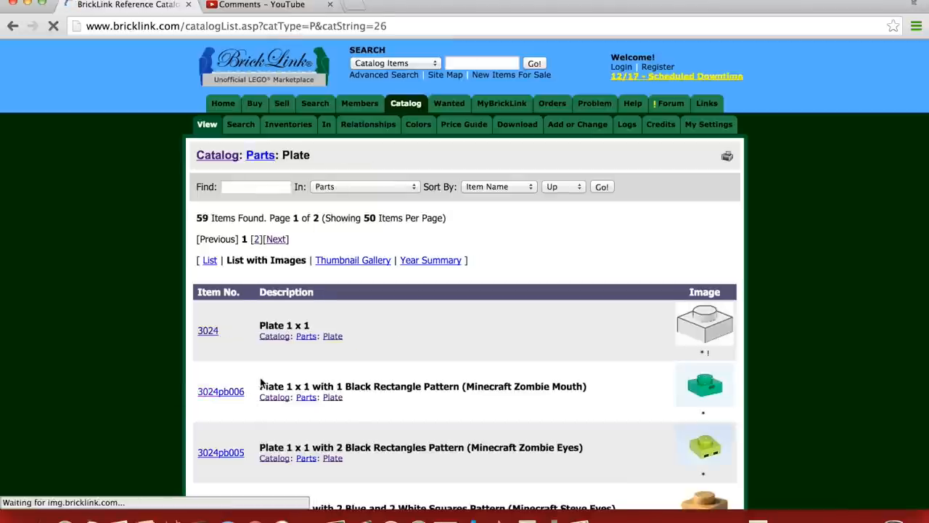
pyautogui.scroll(-3)
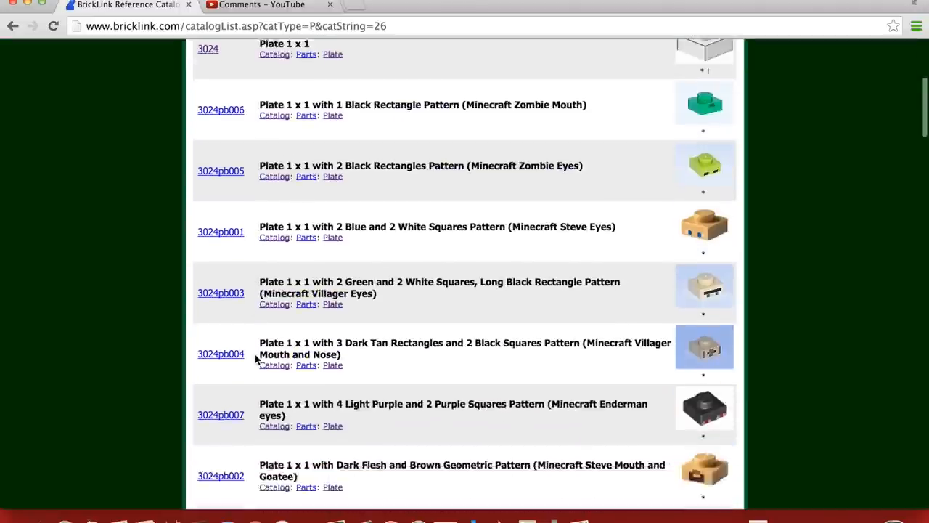
pyautogui.scroll(-3)
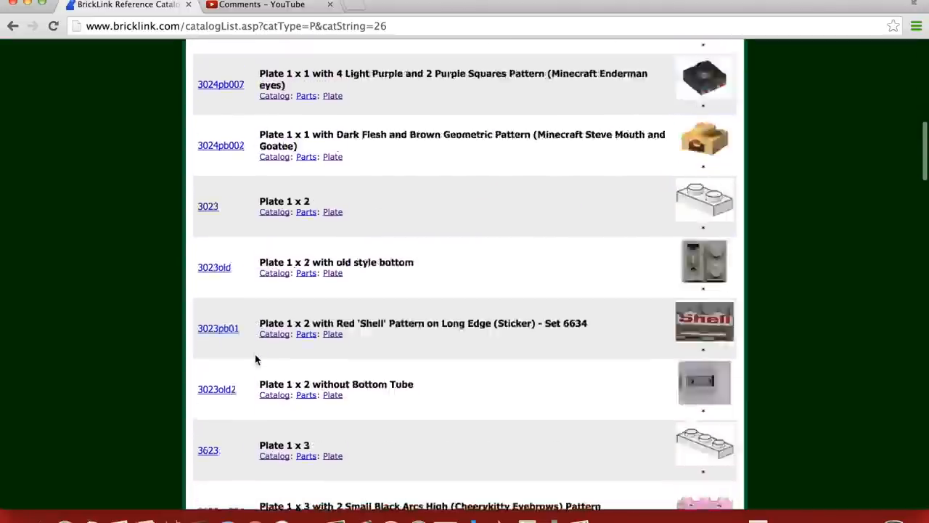
pyautogui.scroll(-3)
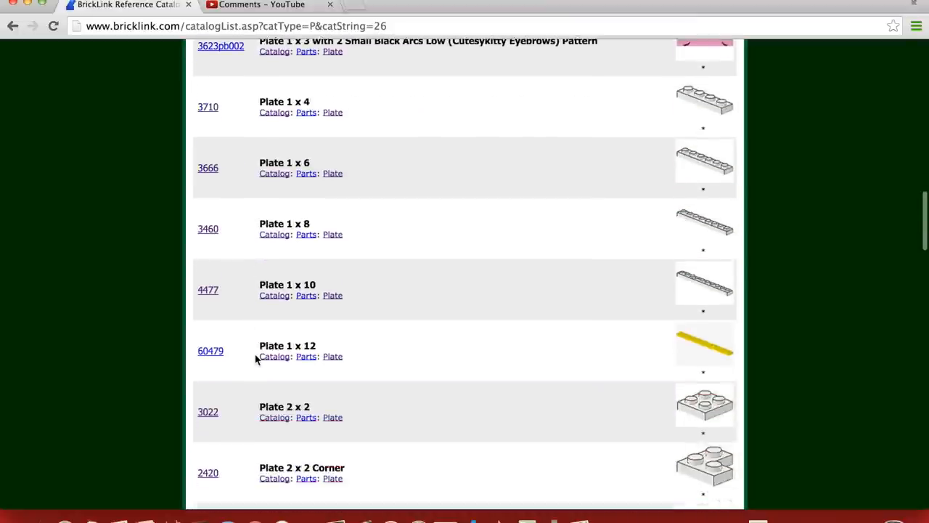
pyautogui.scroll(-3)
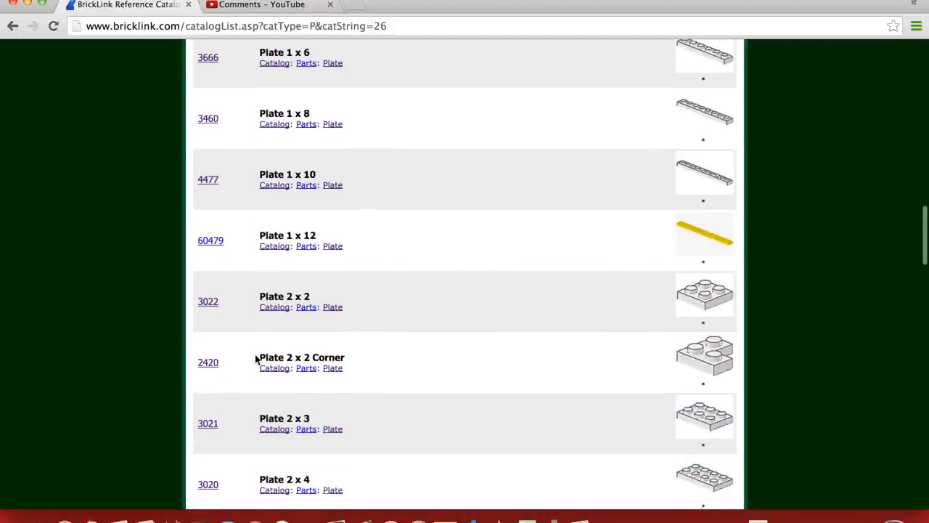
pyautogui.click(207, 485)
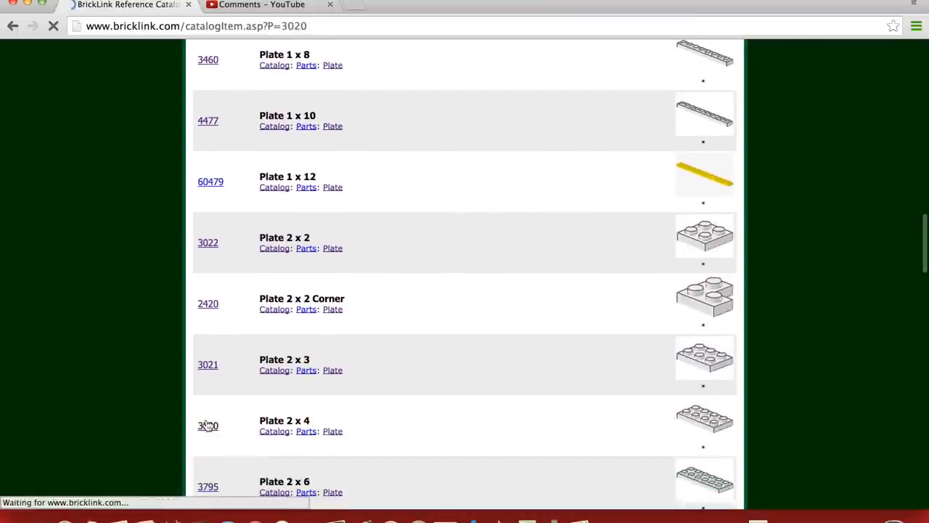
pyautogui.click(207, 425)
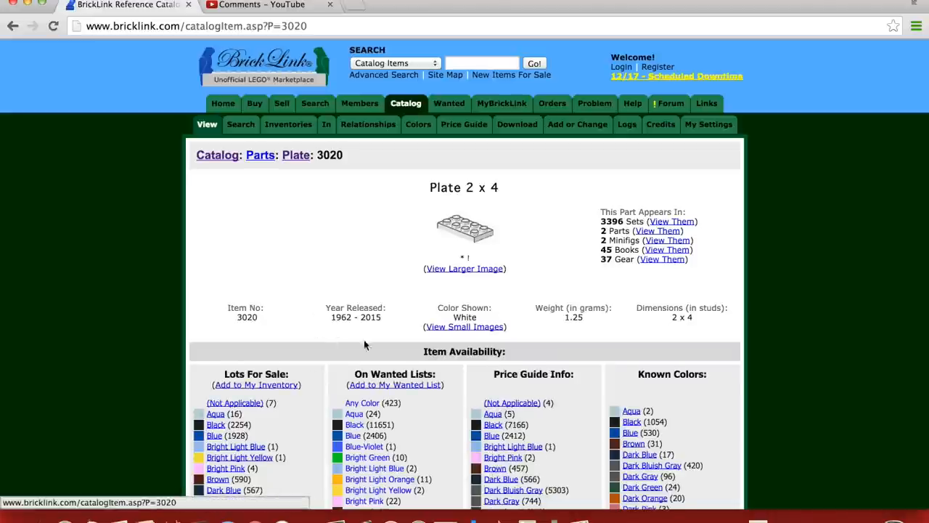
pyautogui.moveTo(279, 303)
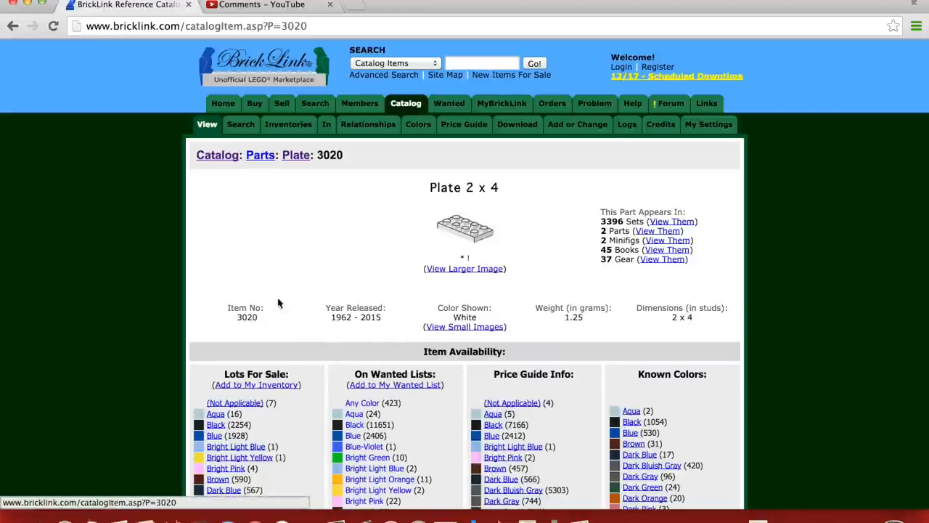
pyautogui.moveTo(372, 287)
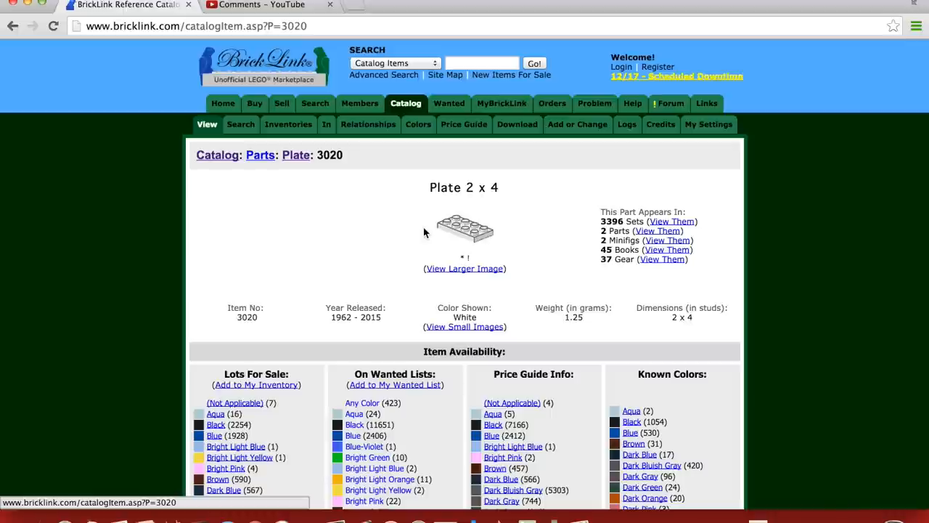
pyautogui.moveTo(53, 46)
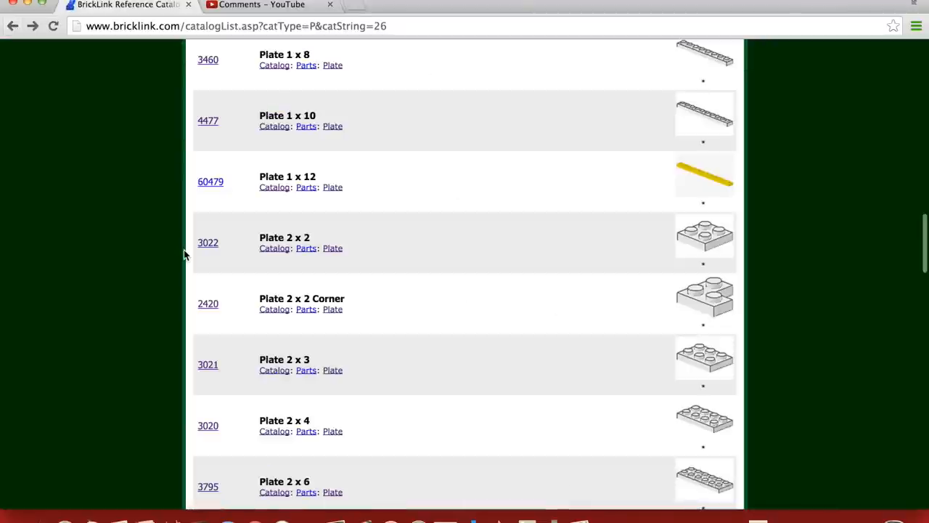
pyautogui.scroll(3)
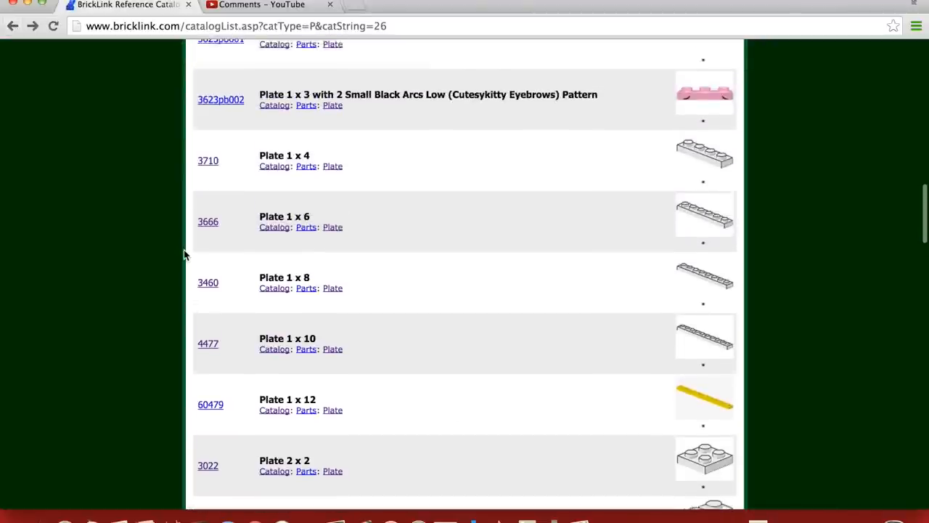
pyautogui.click(208, 159)
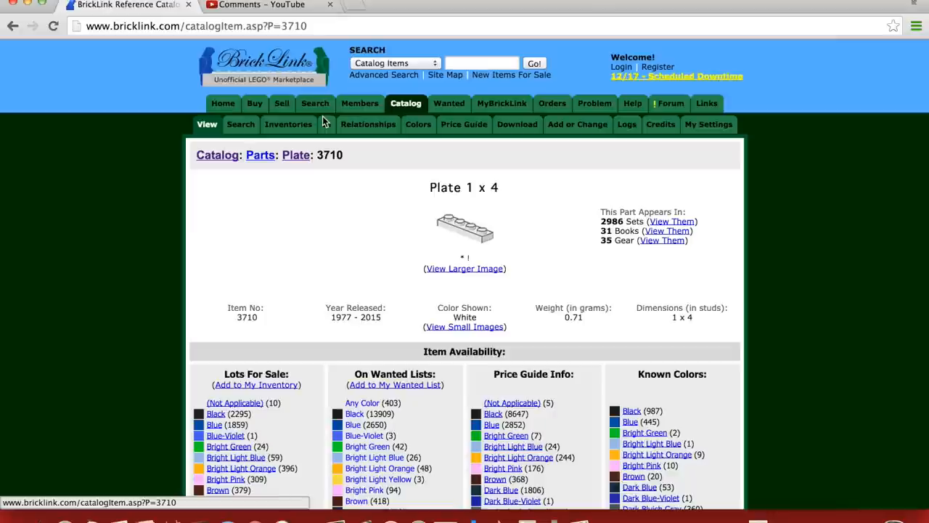
pyautogui.moveTo(320, 150)
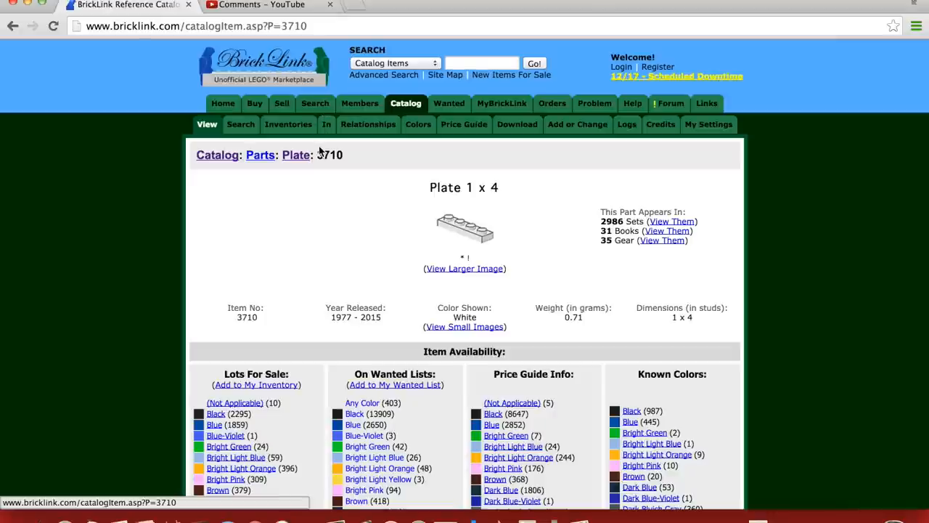
pyautogui.moveTo(424, 93)
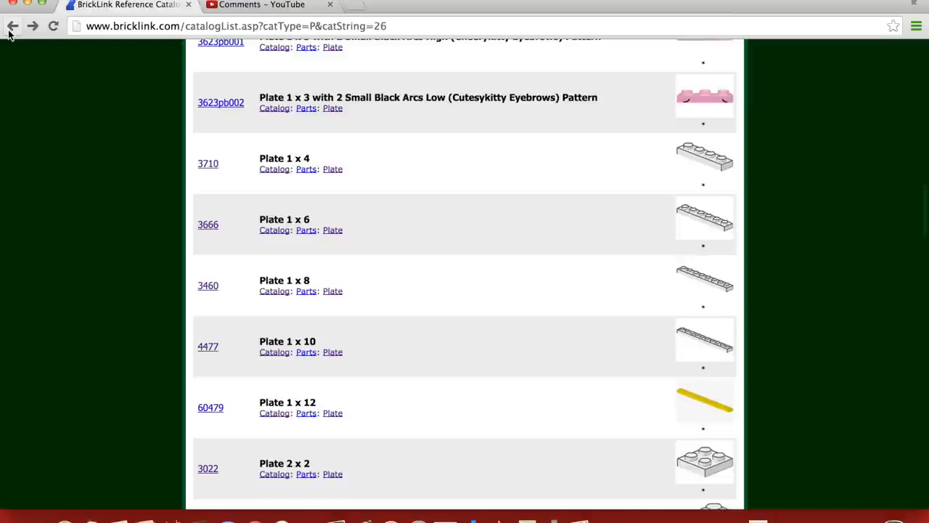
pyautogui.moveTo(235, 258)
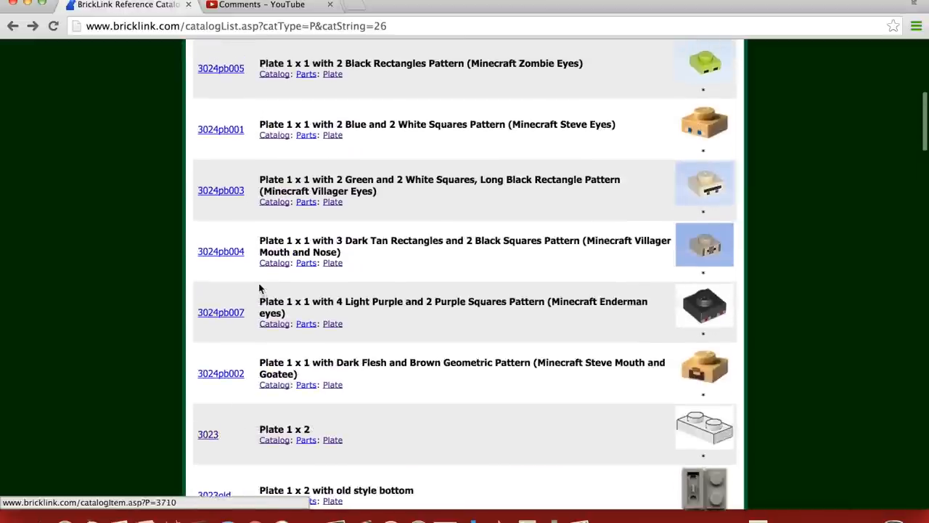
pyautogui.scroll(-3)
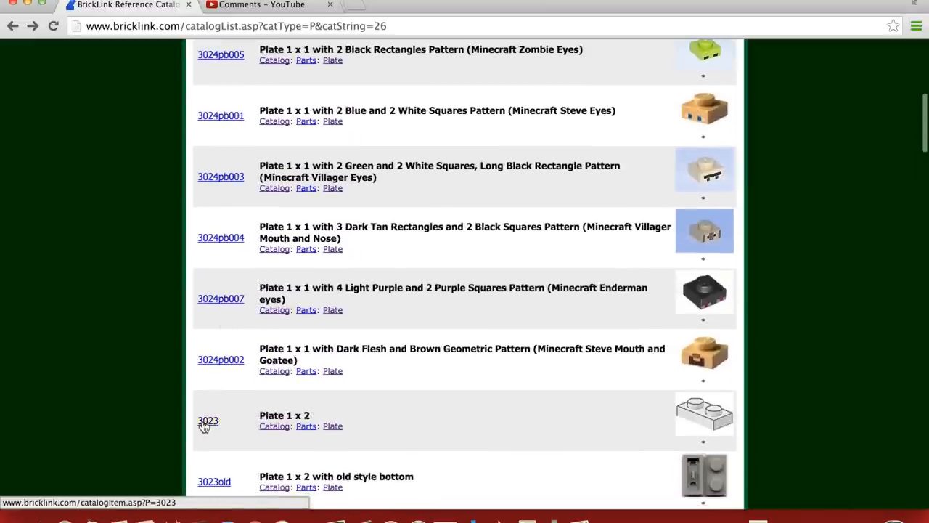
pyautogui.click(206, 421)
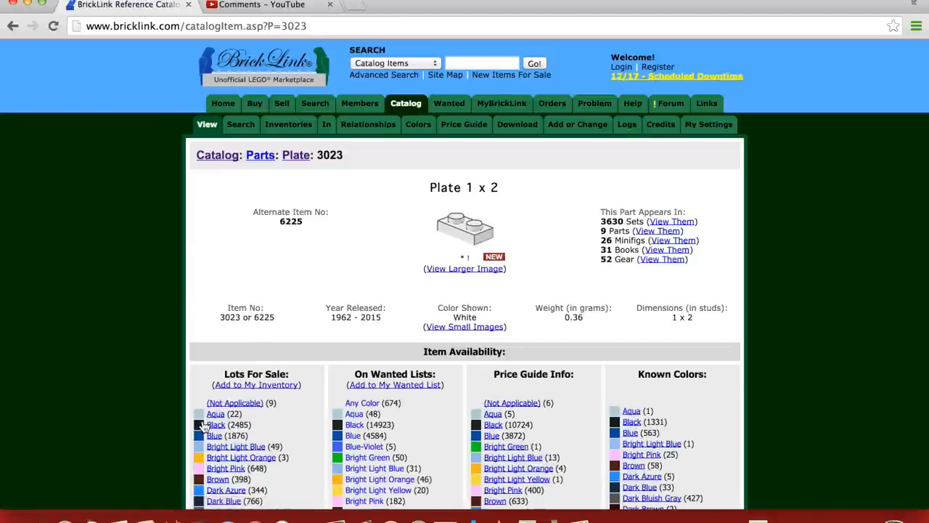
pyautogui.scroll(-3)
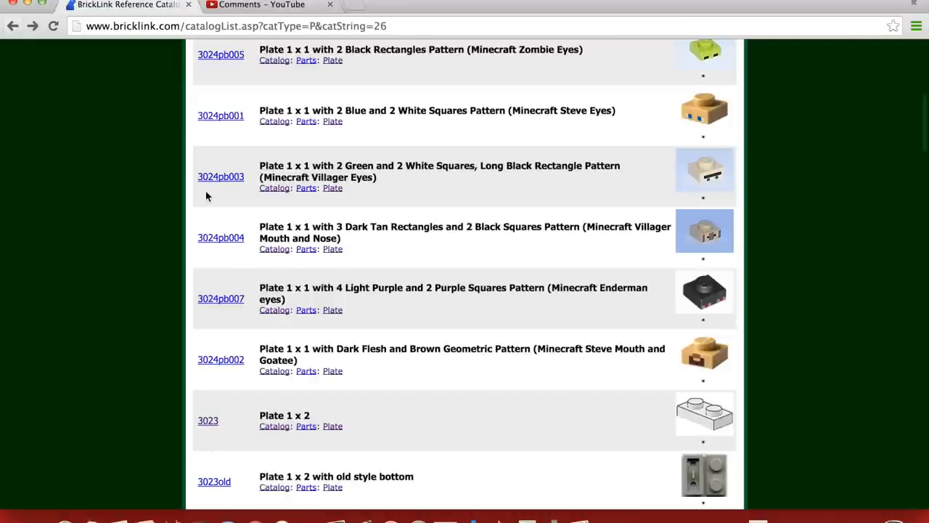
pyautogui.scroll(-3)
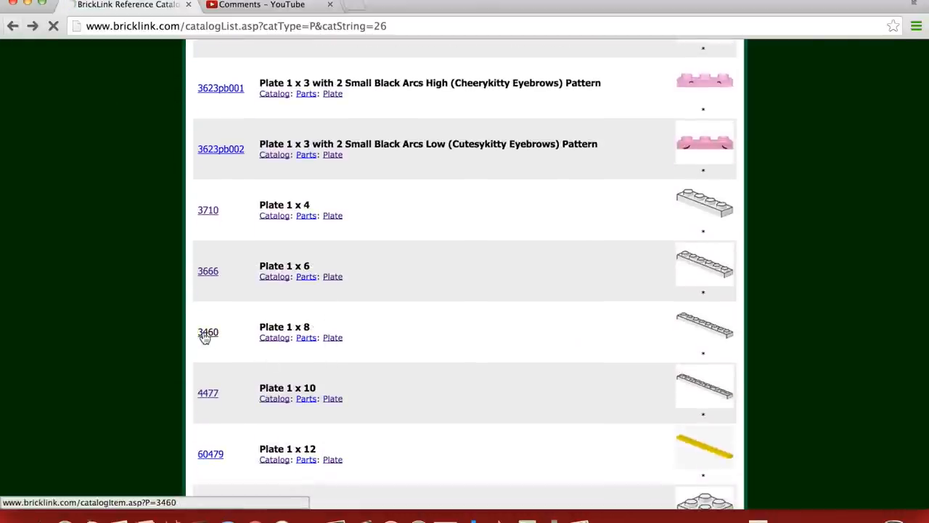
pyautogui.click(207, 330)
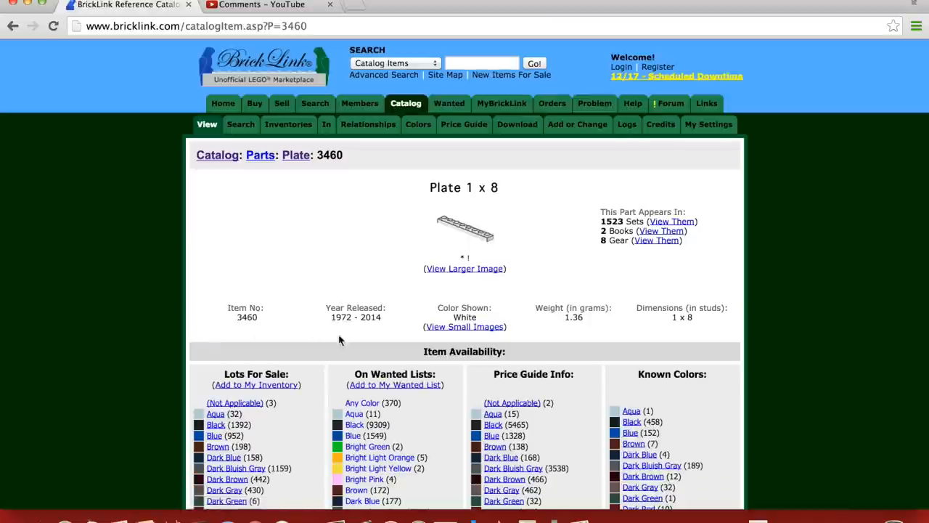
pyautogui.moveTo(292, 233)
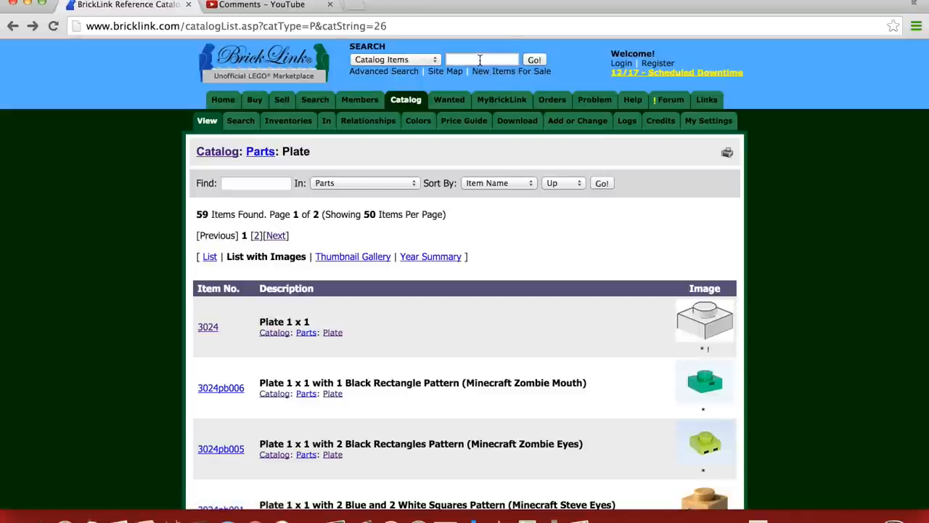
# Look up part 3034 (Plate 2 x 8, 1958–2014), then its waffle-bottom version 3034old (1955–1969)
pyautogui.write('303')
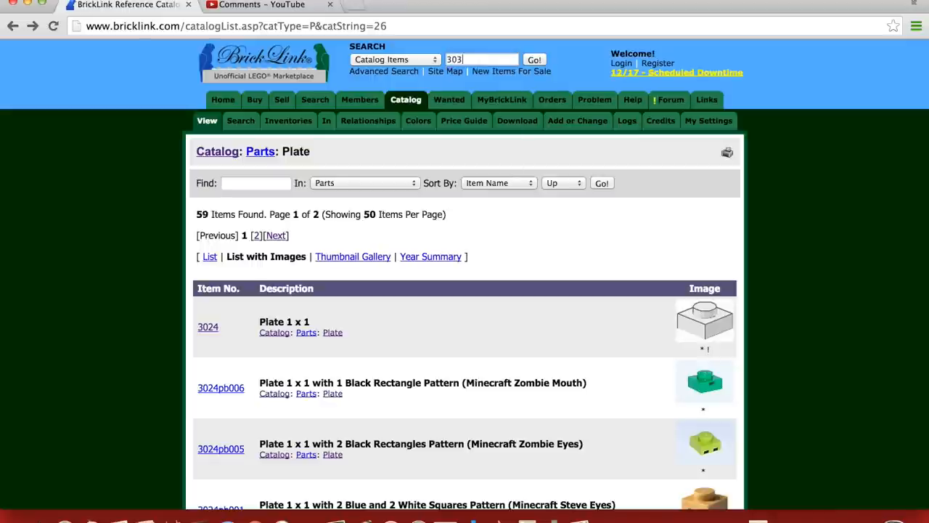
pyautogui.click(534, 63)
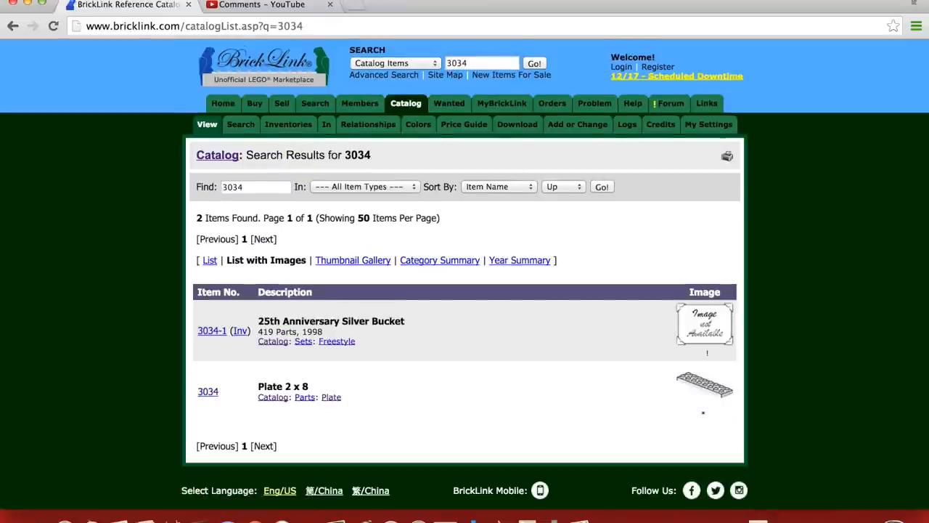
pyautogui.moveTo(207, 392)
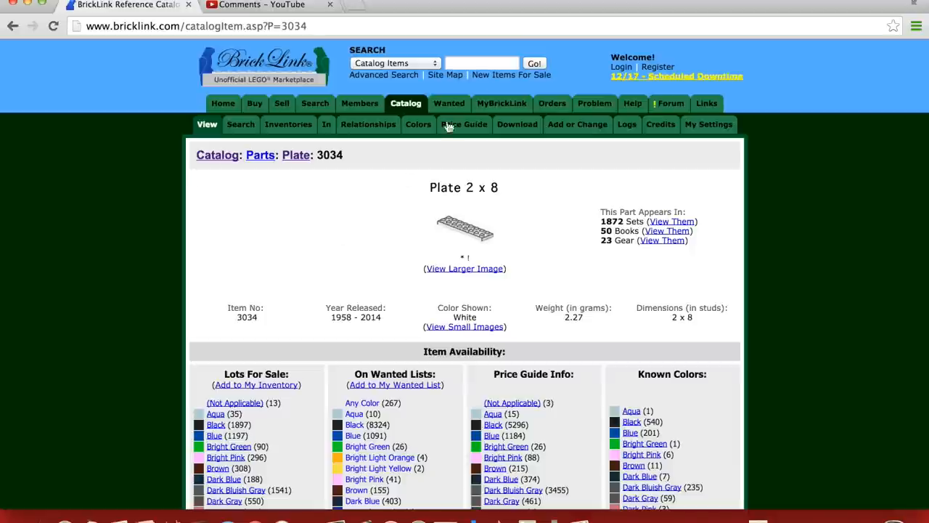
pyautogui.write('3034old')
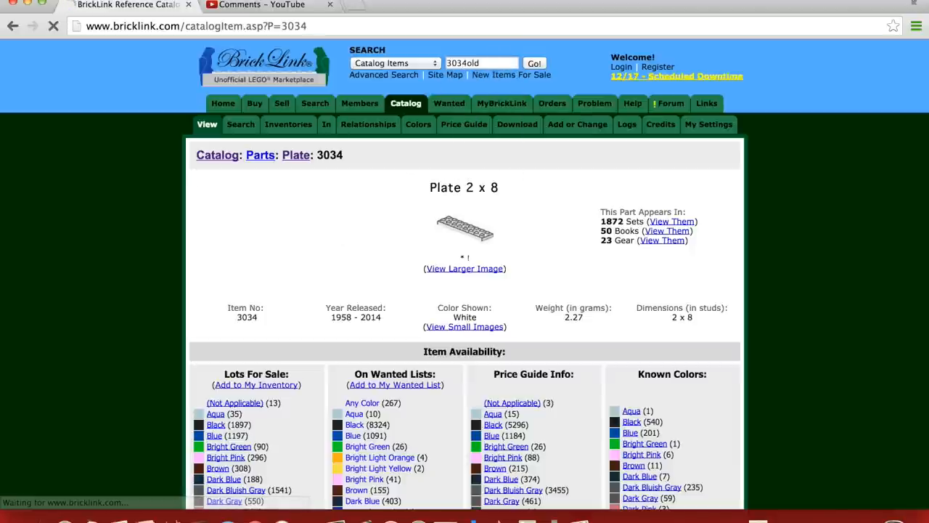
pyautogui.click(536, 63)
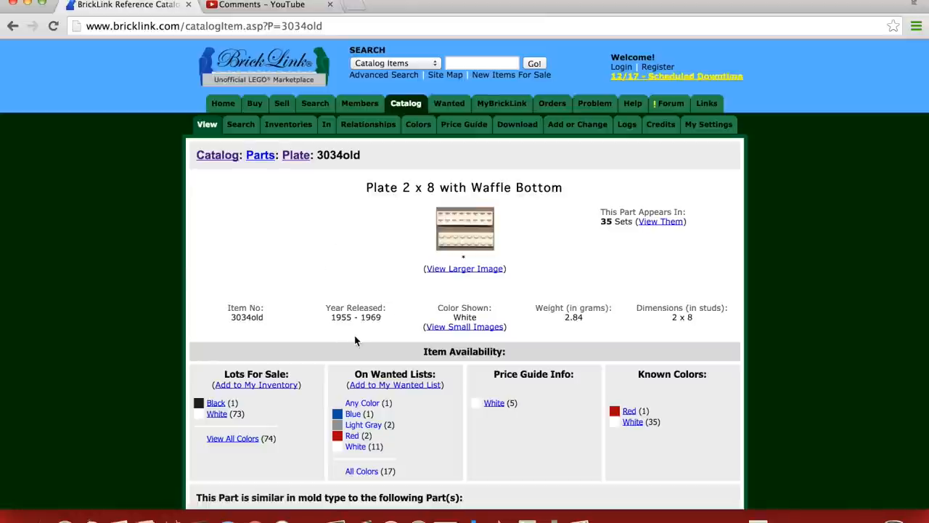
pyautogui.moveTo(352, 333)
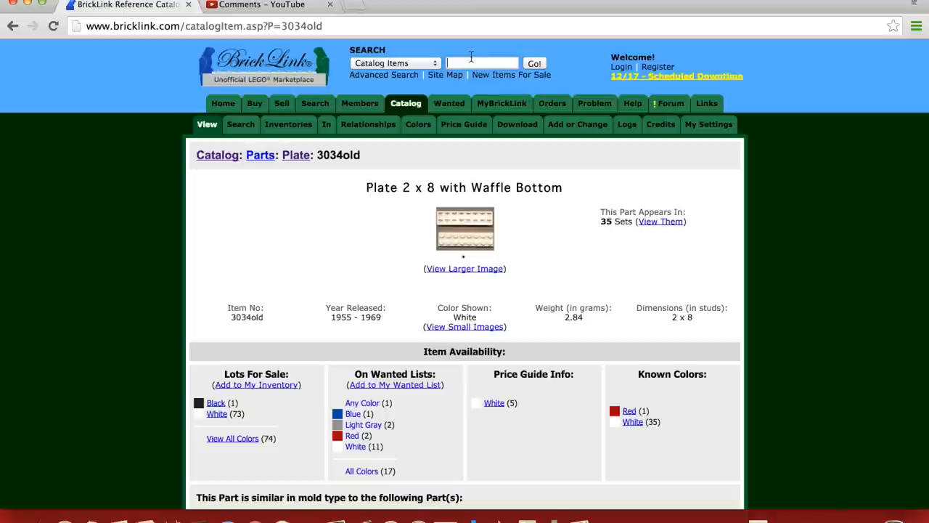
# Look up part 3035old, the Plate 4 x 8 with Waffle Bottom (1954–1971)
pyautogui.write('3035old')
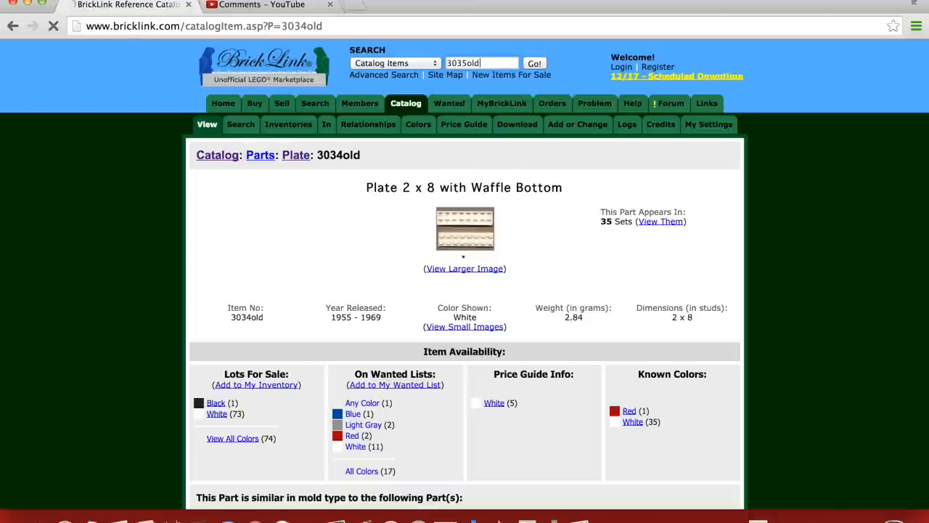
pyautogui.click(534, 63)
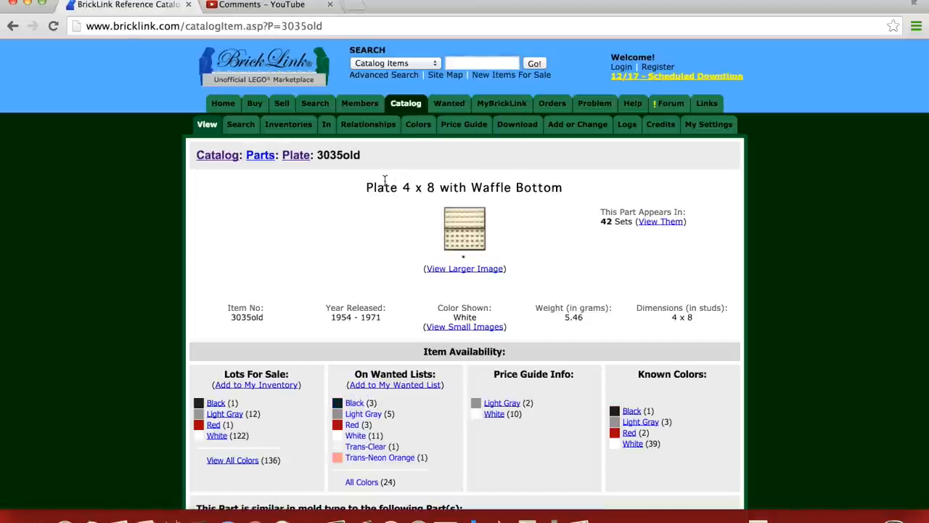
pyautogui.moveTo(375, 258)
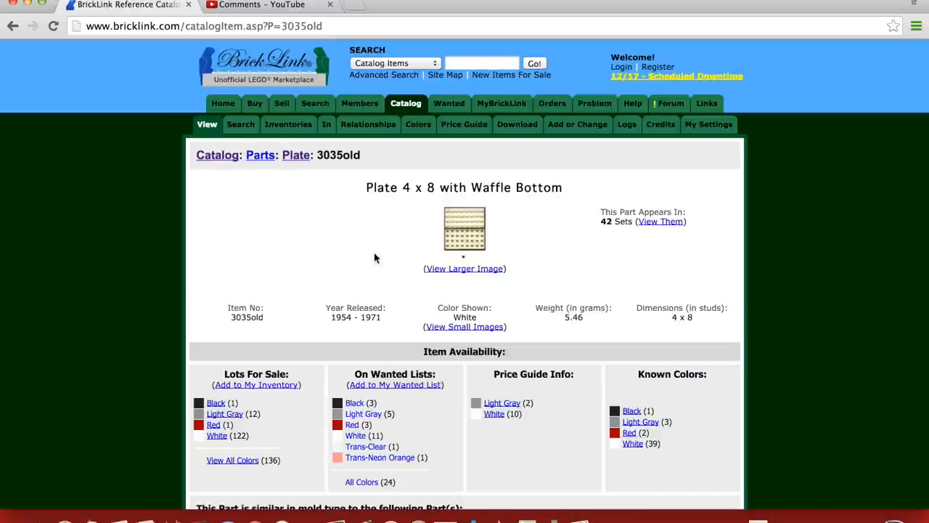
pyautogui.moveTo(197, 174)
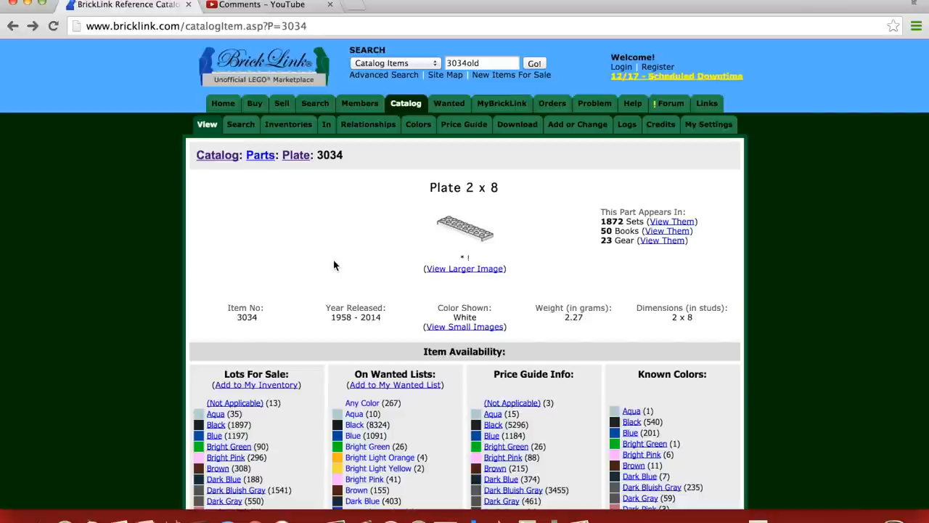
# Search the catalog for 3795 and view the Plate 2 x 6 page (1978–2015)
pyautogui.click(482, 62)
pyautogui.write('3795')
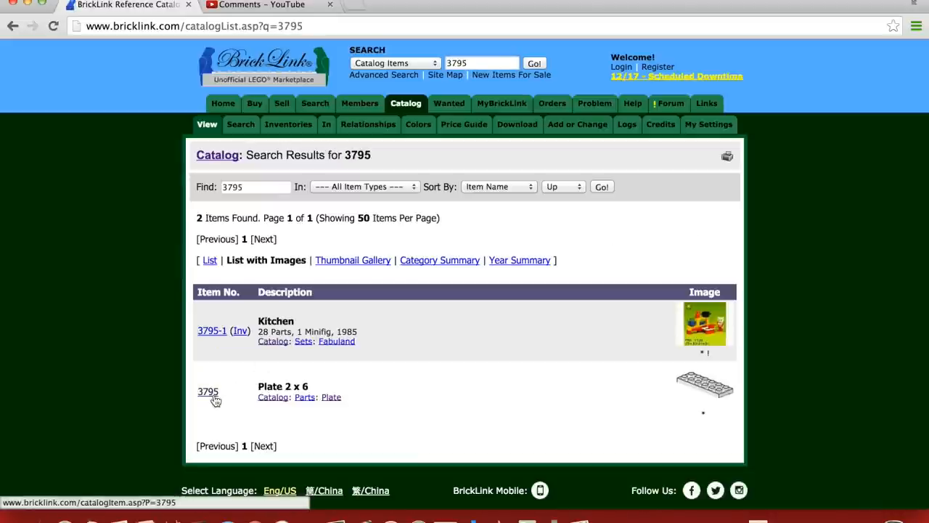
pyautogui.click(209, 392)
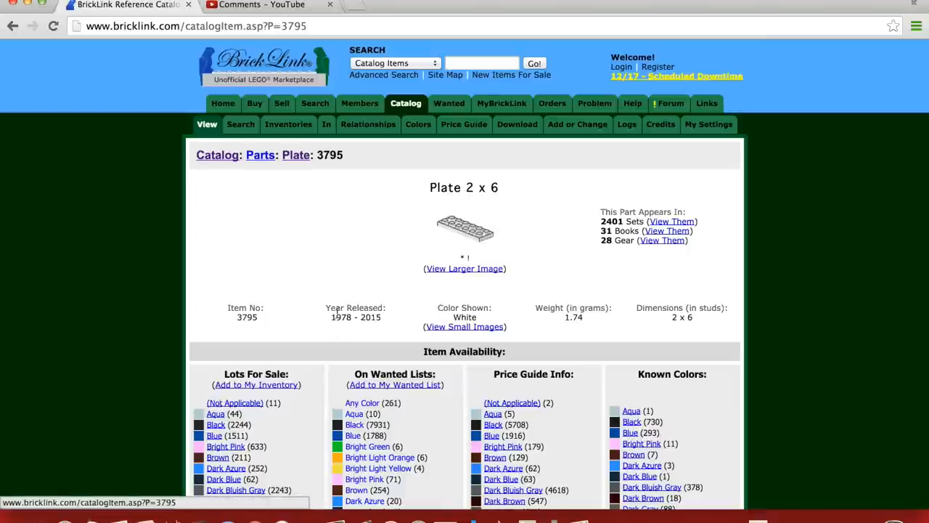